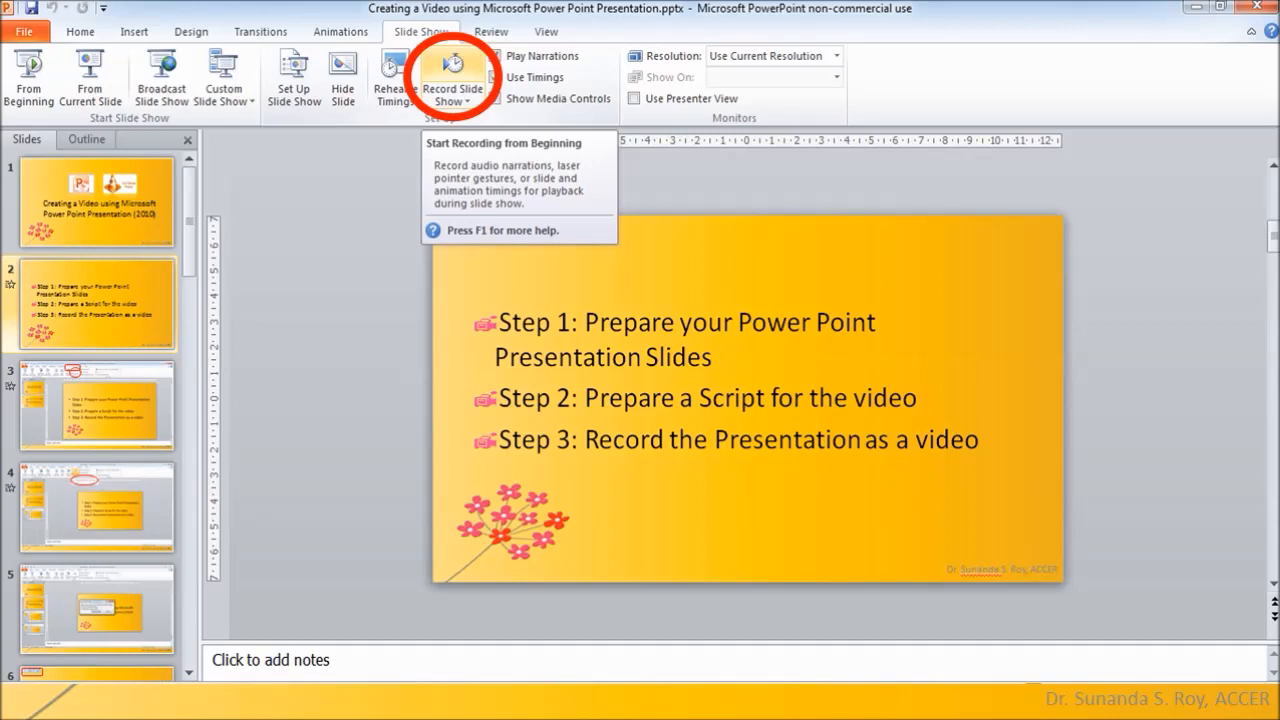
- Show the Record Slide Show choices from the Slide Show ribbon
left_click(452, 98)
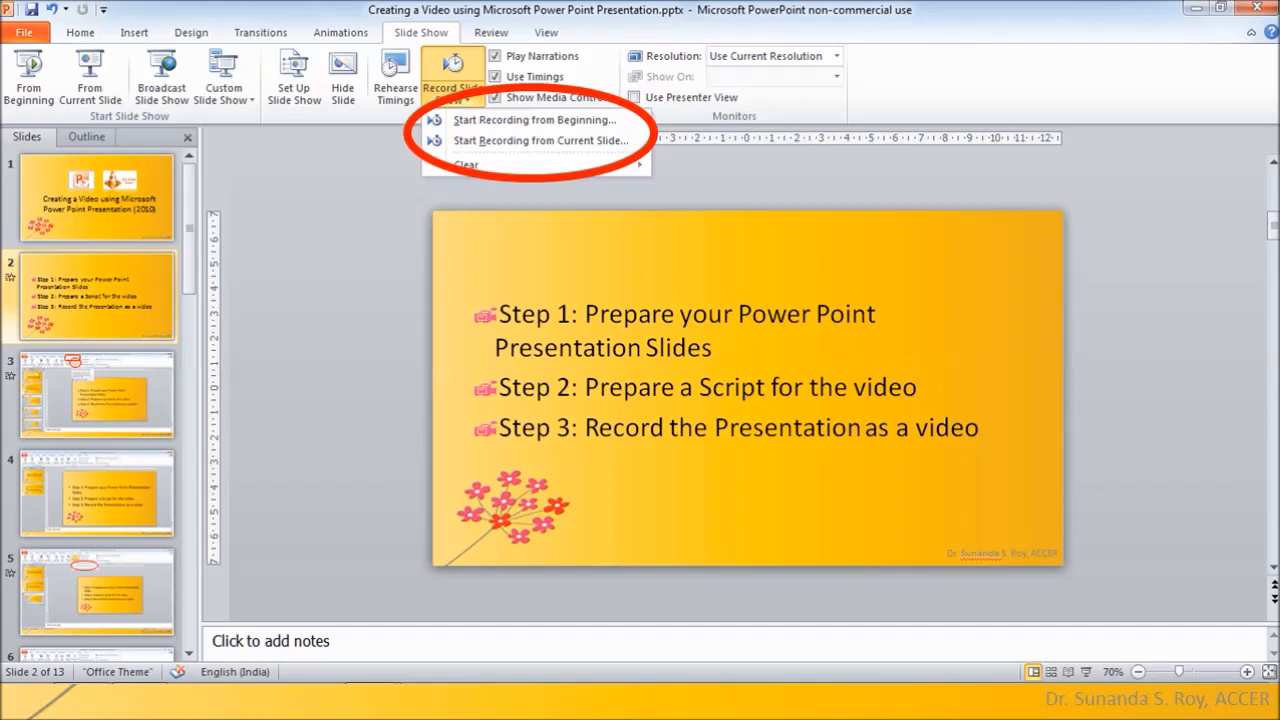
- Start recording from the beginning with slide timings and narrations enabled
left_click(536, 120)
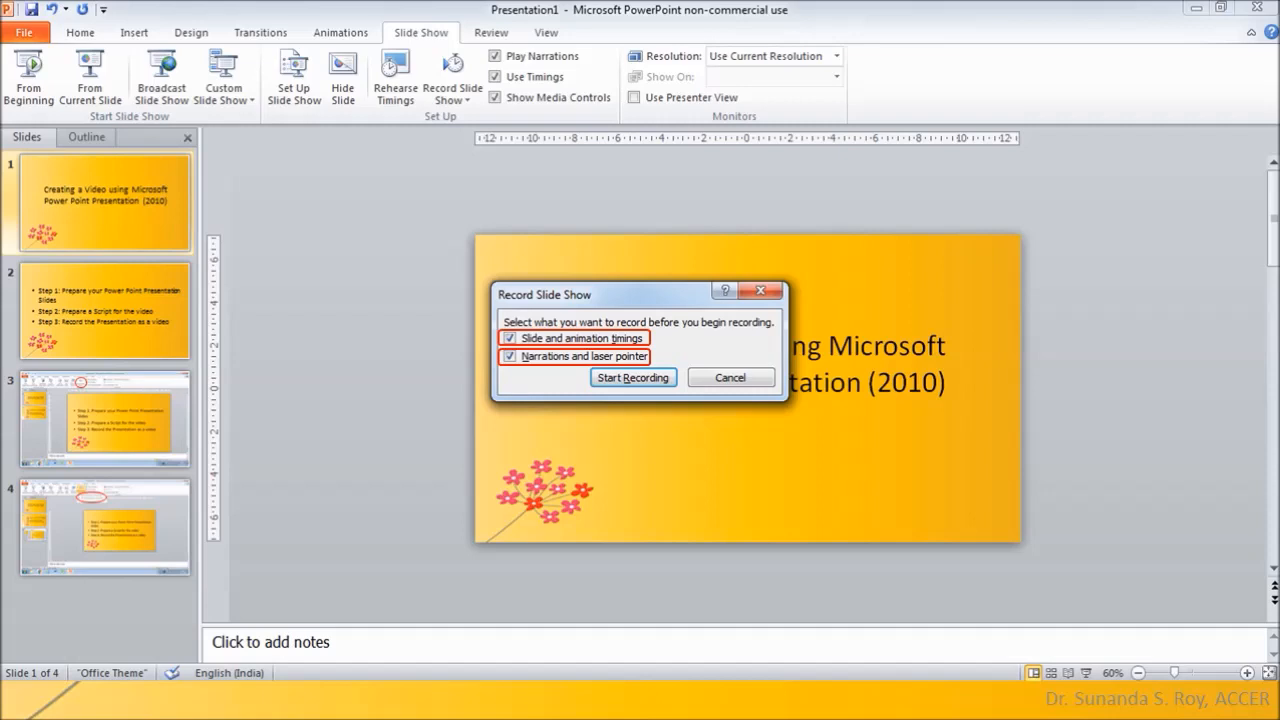
left_click(632, 376)
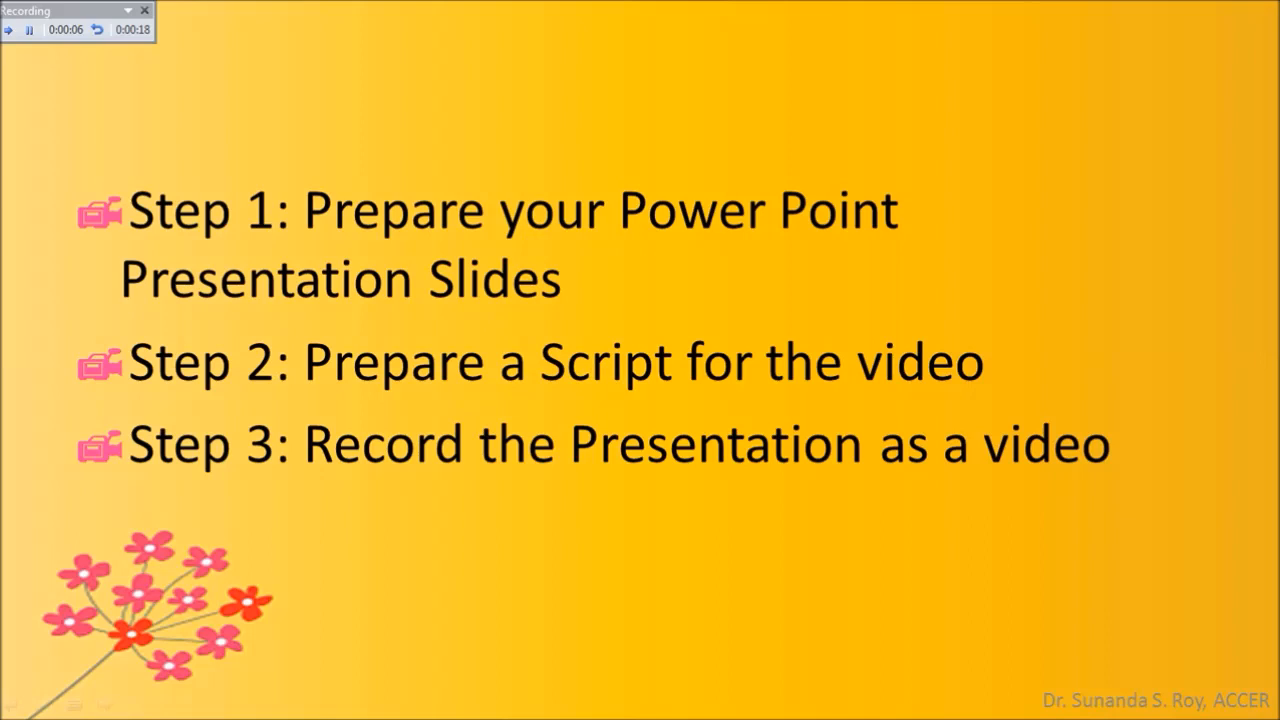